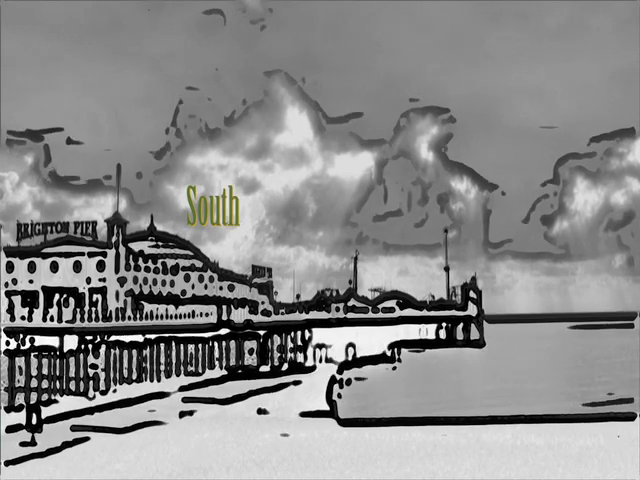
pyautogui.write('down B')
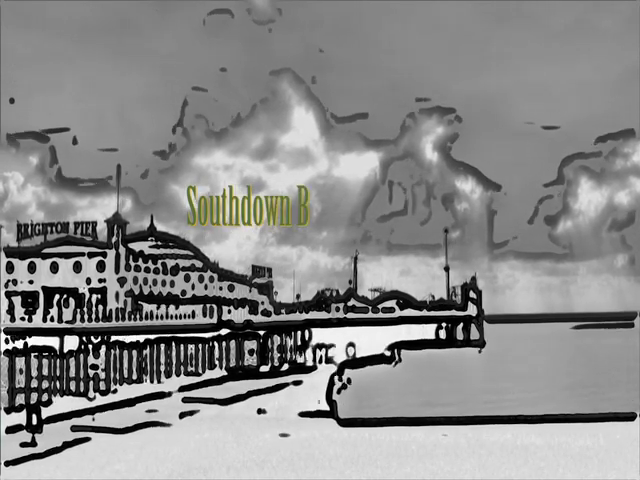
pyautogui.write('us')
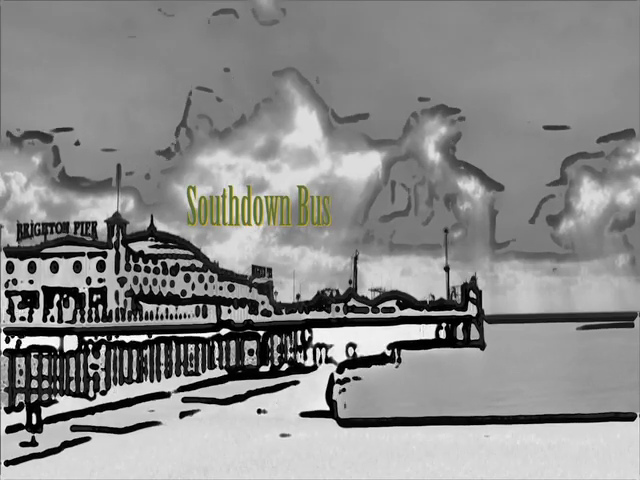